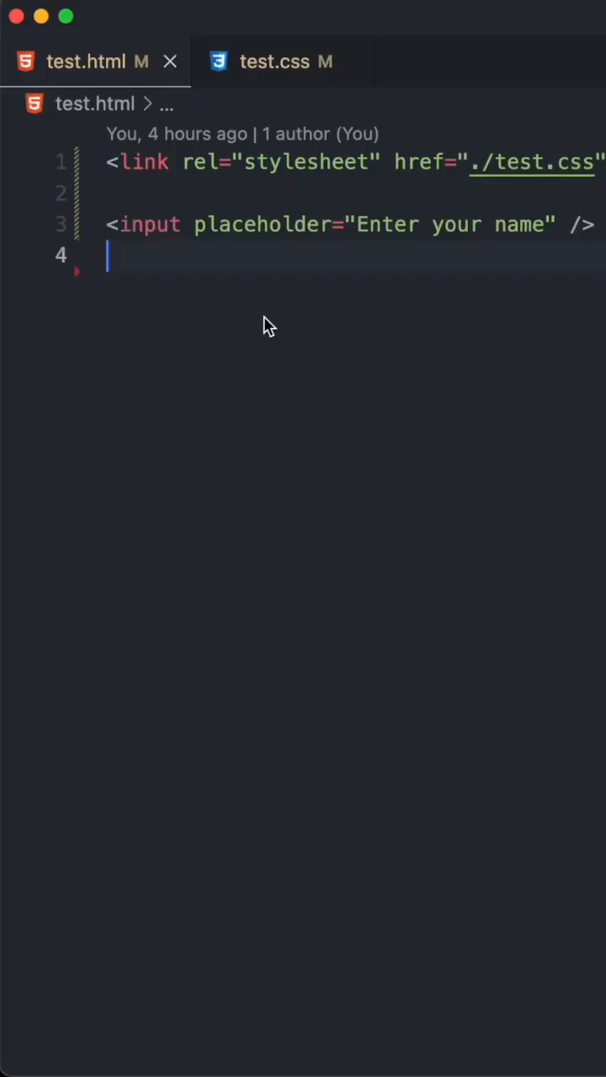
Step: Type 'Dillion' into the name input on the test page
click(151, 224)
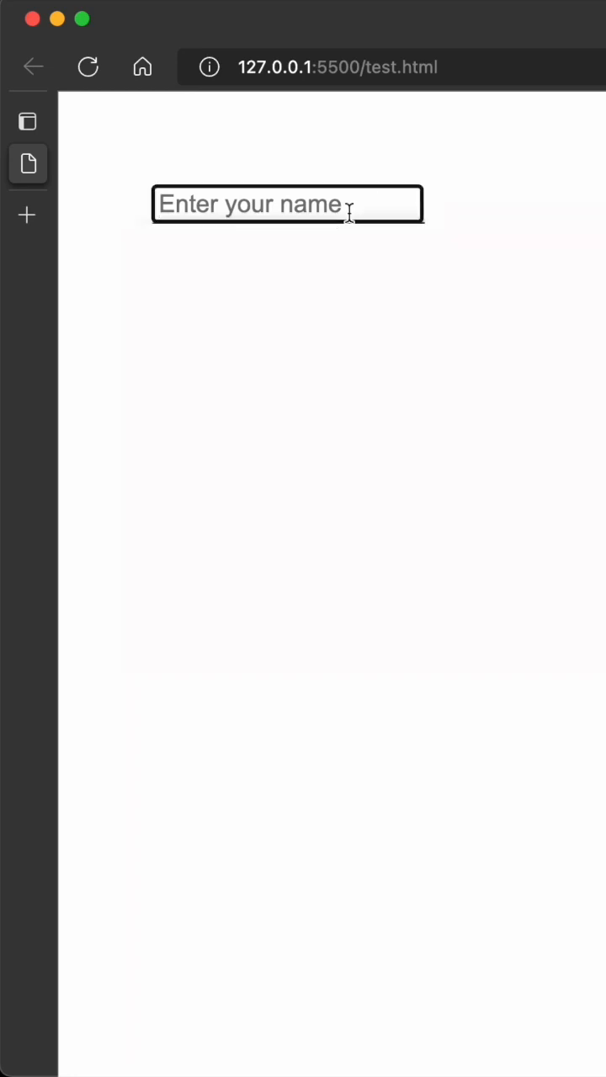
text(Dillion)
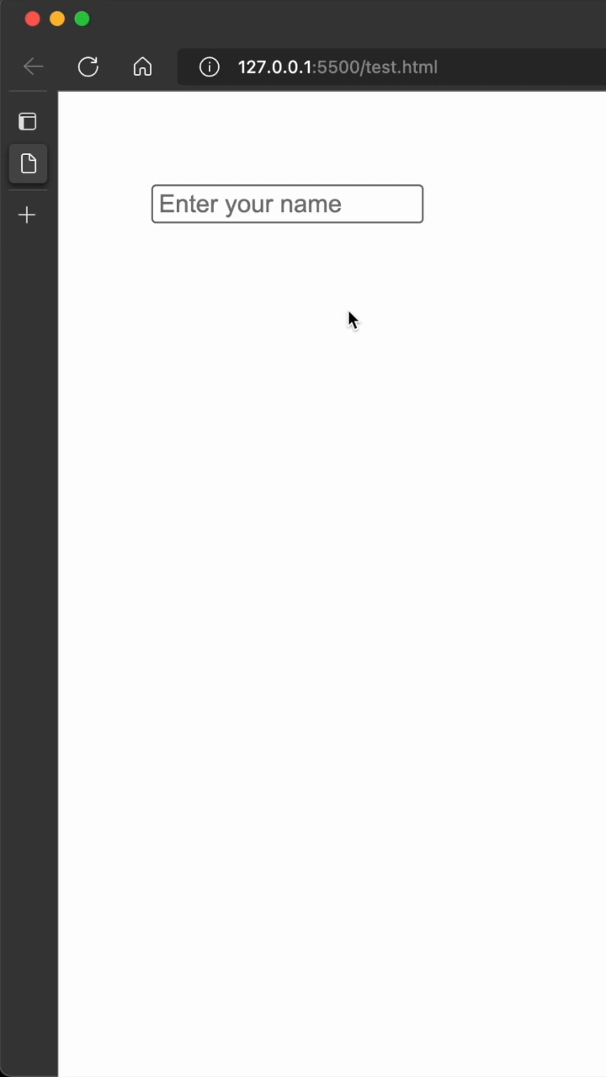
click(282, 61)
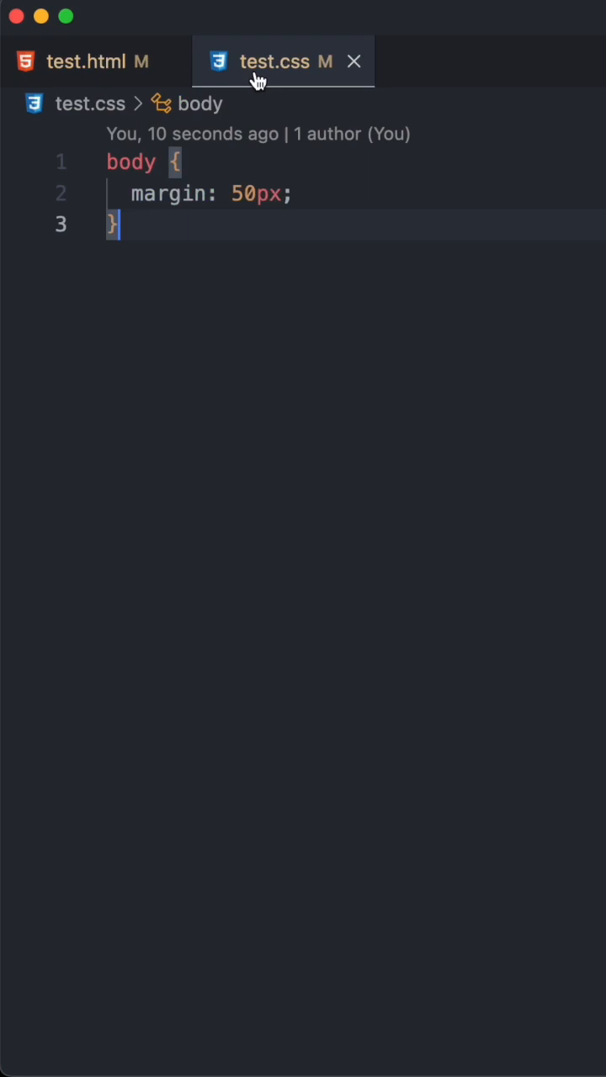
Step: In test.css, add input { border: 2px solid red; } and start an input:placeholder-shown border rule
text(input {)
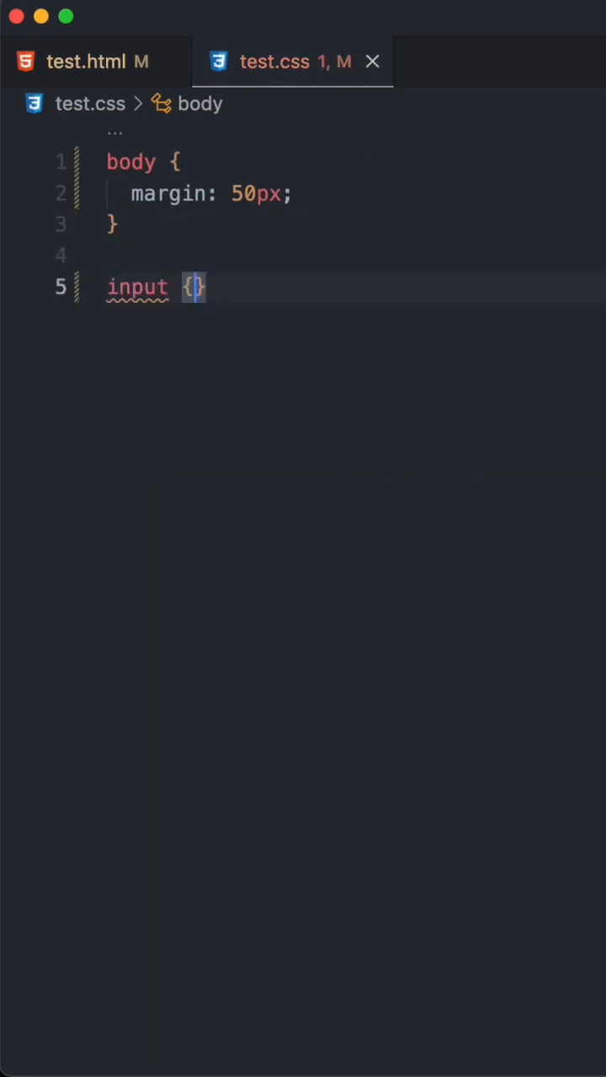
text(border: 2px solid red;)
text(input:)
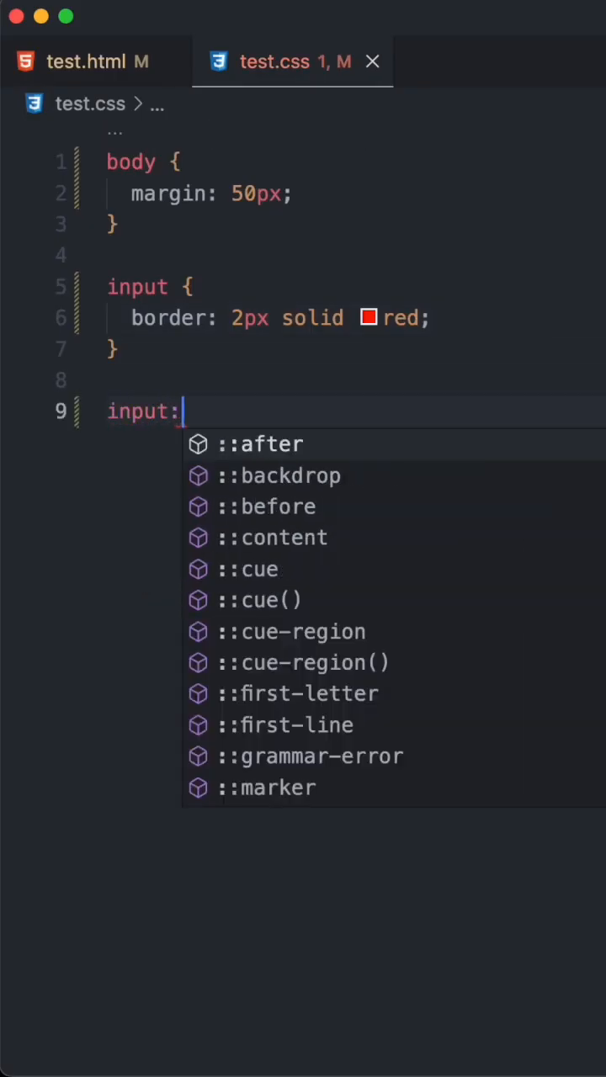
text(place-)
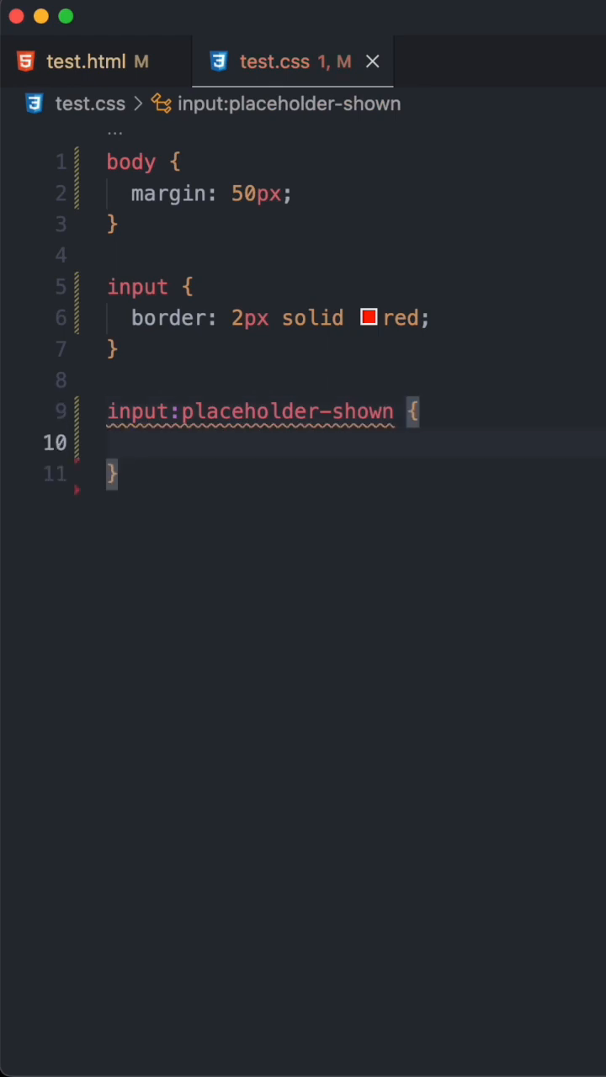
text(border: 2px solid)
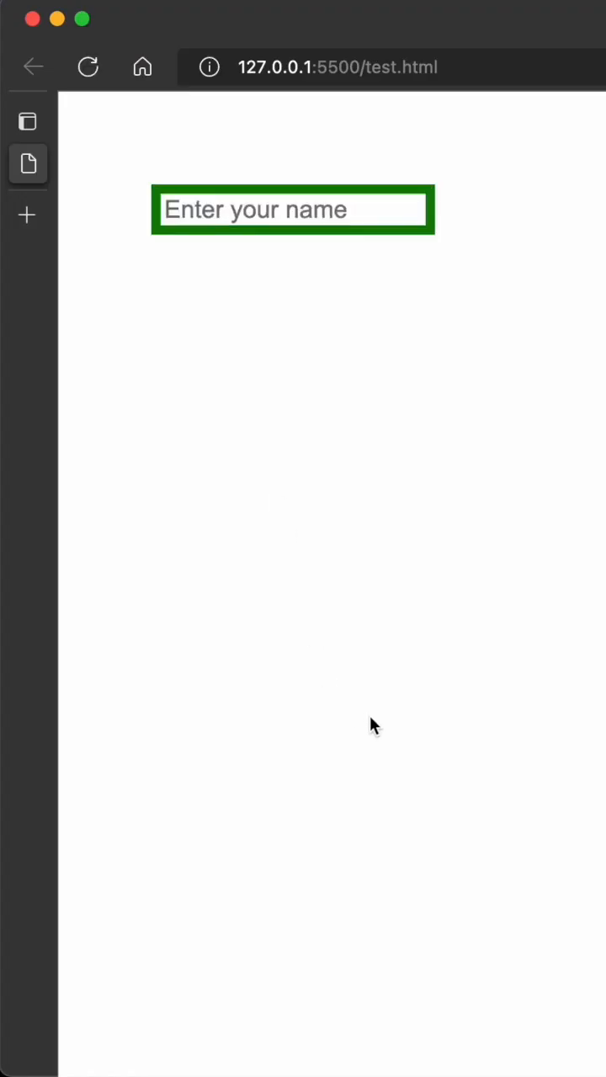
Step: Type 'dfadfads' into the name input to confirm the green border disappears
text(dfadfads)
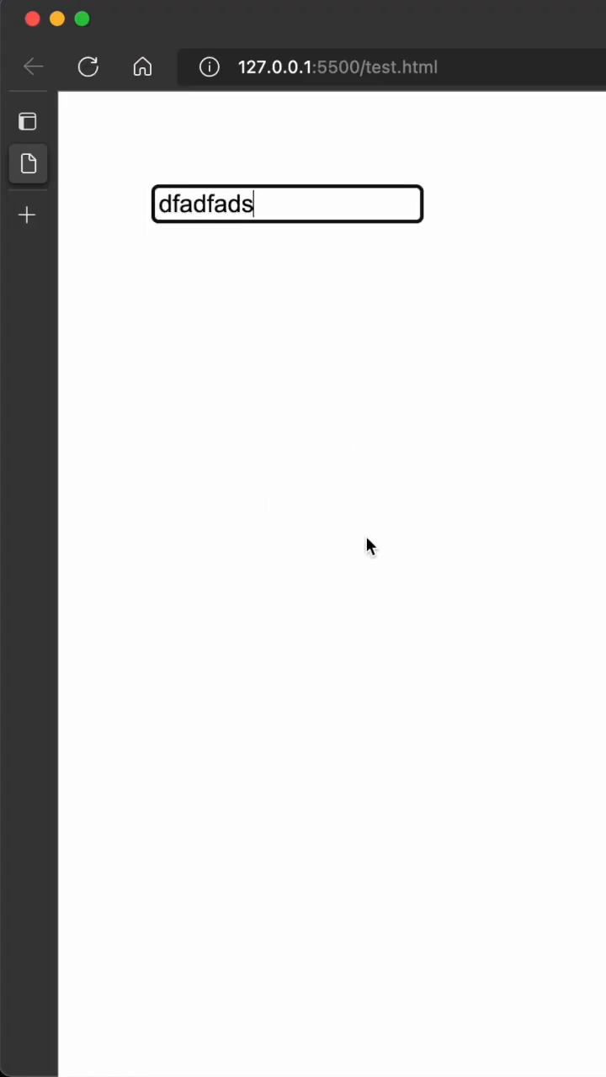